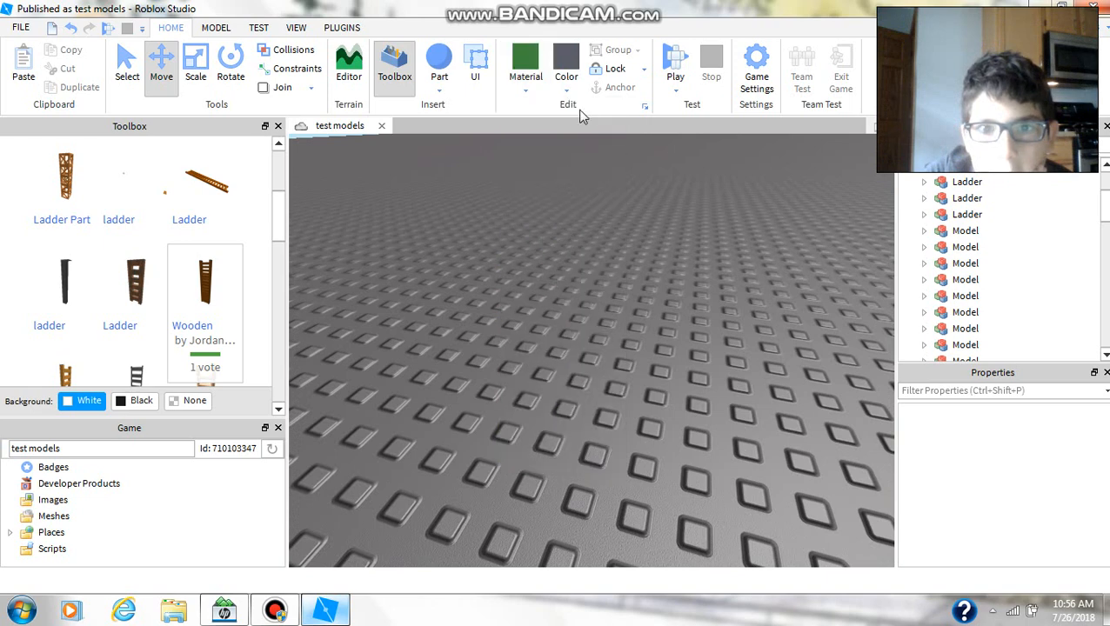
Step: Insert a new Block part onto the grey baseplate from the Part dropdown
{"action": "left_click", "coordinate": [566, 77]}
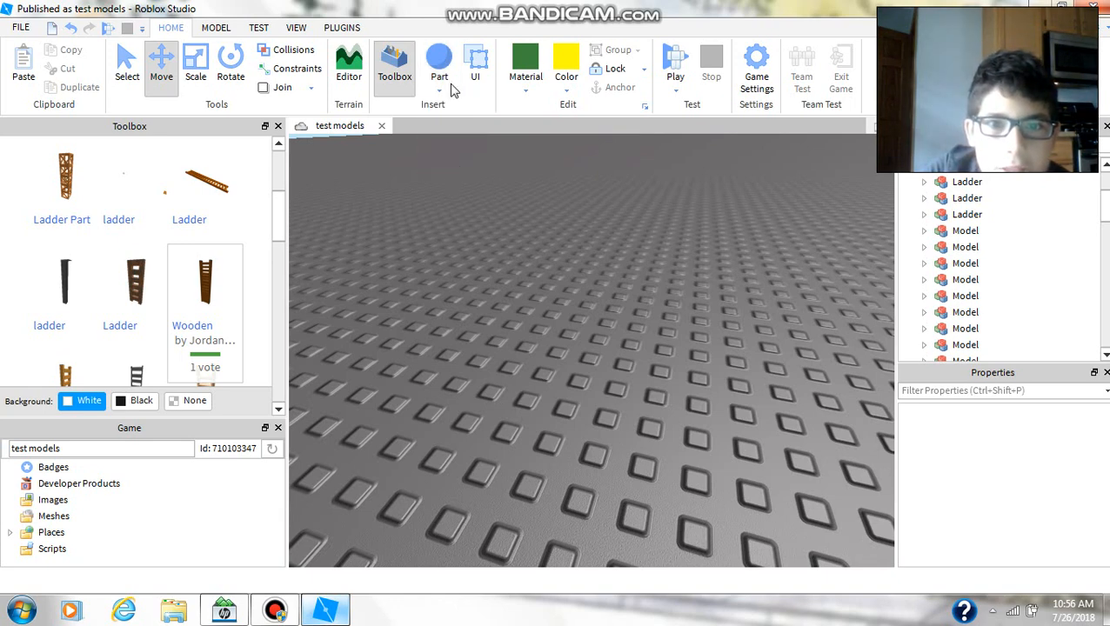
{"action": "left_click", "coordinate": [438, 66]}
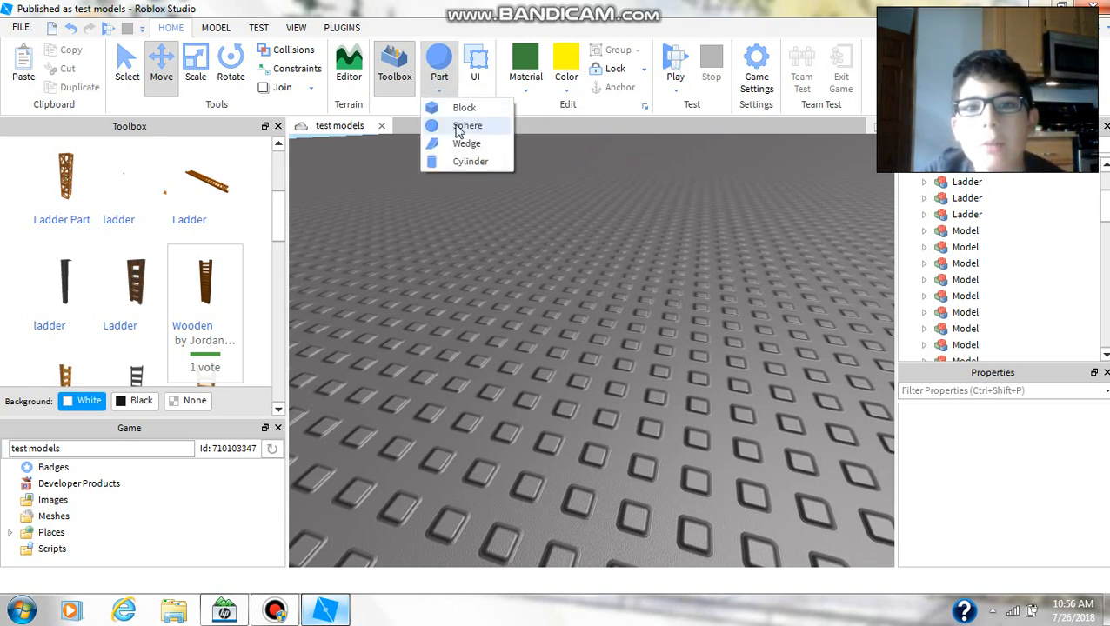
{"action": "left_click", "coordinate": [466, 125]}
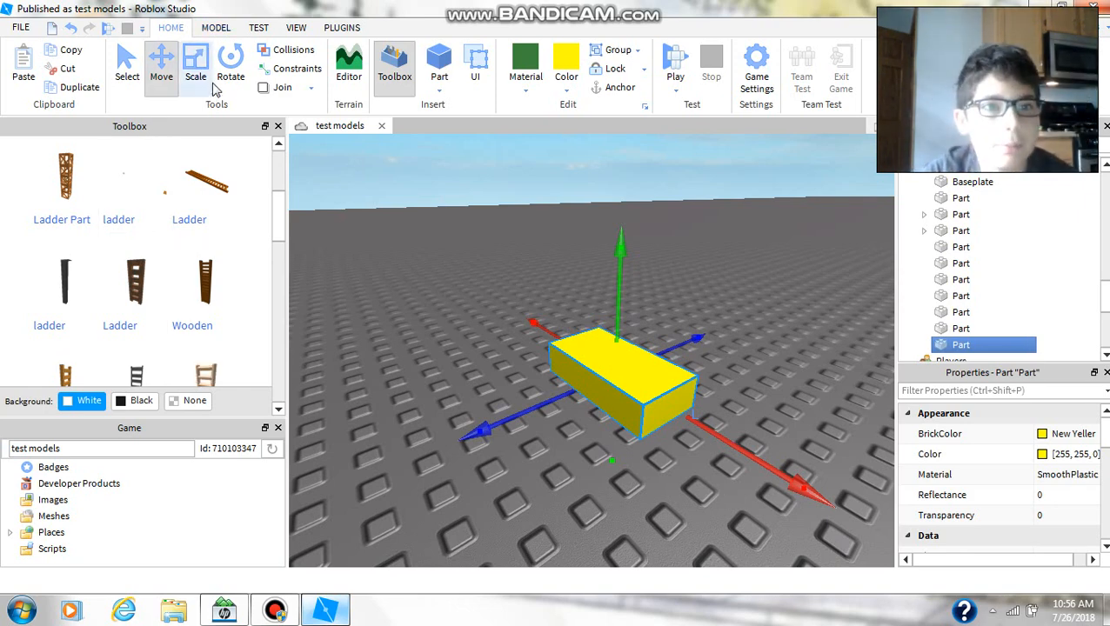
Step: Add a SpotLight object inside the selected yellow block part
{"action": "left_click", "coordinate": [216, 28]}
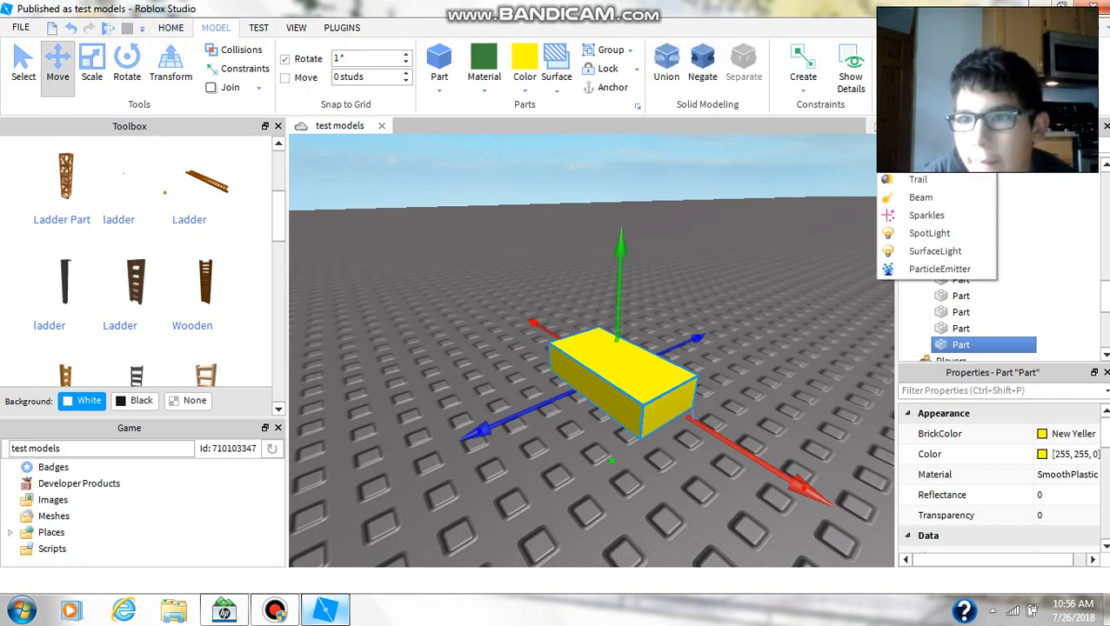
{"action": "mouse_move", "coordinate": [921, 199]}
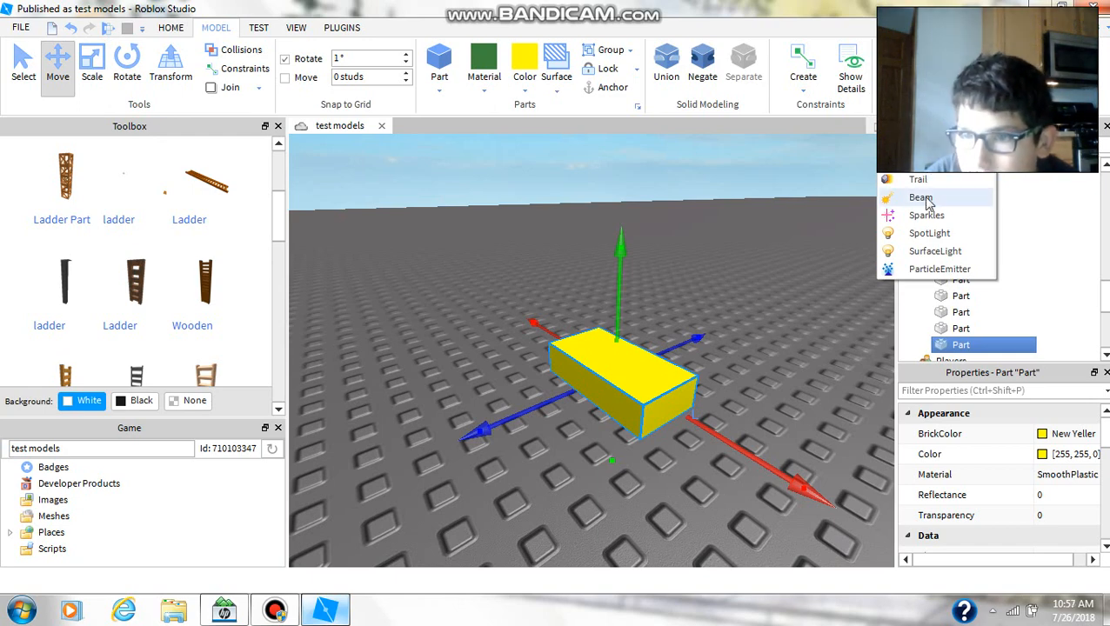
{"action": "mouse_move", "coordinate": [929, 234]}
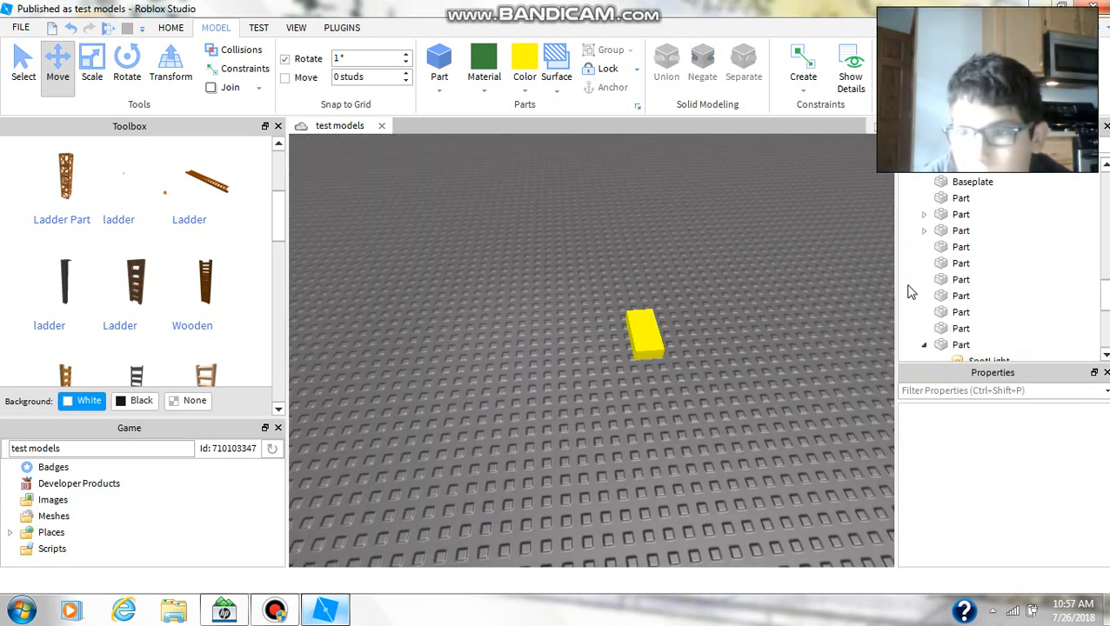
{"action": "left_click", "coordinate": [644, 334]}
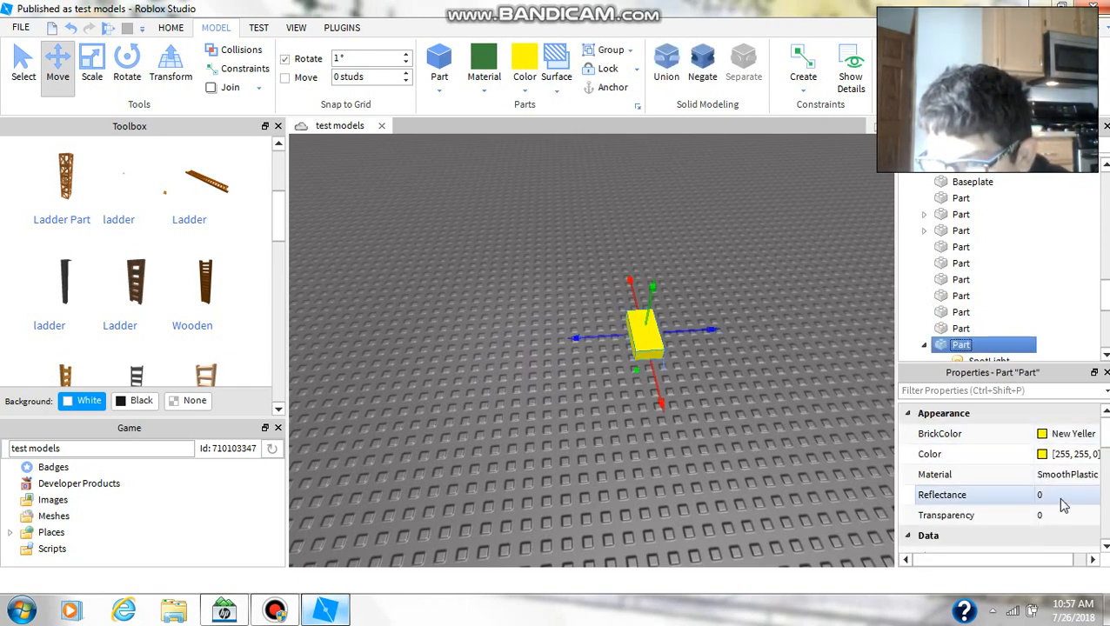
{"action": "scroll", "scroll_direction": "down", "scroll_amount": 3}
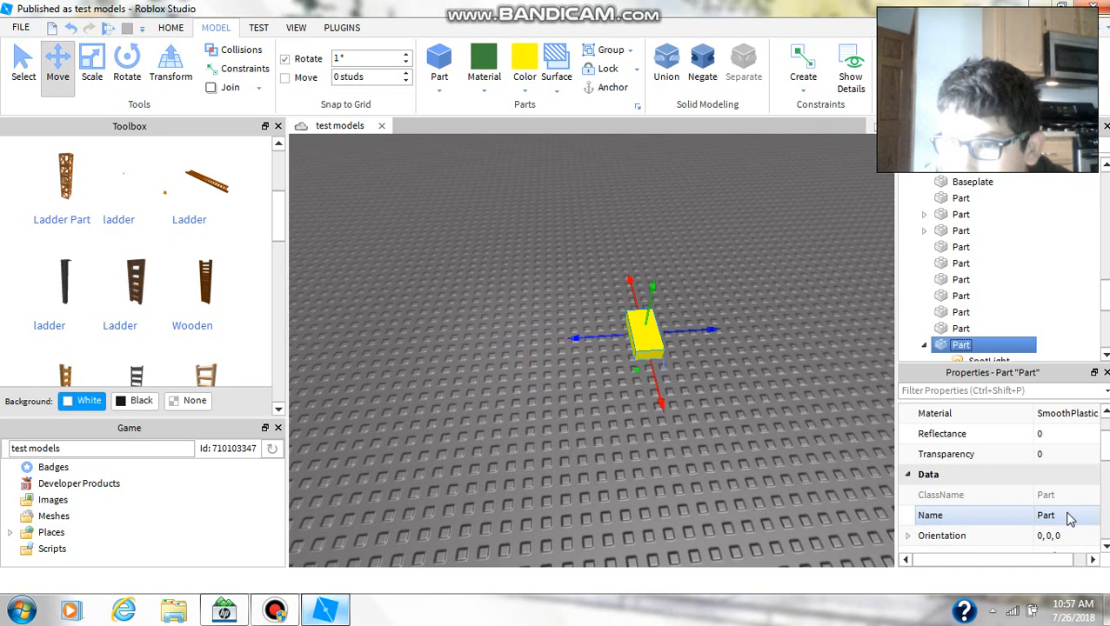
Step: Set the SpotLight's Face property to Bottom instead of Front
{"action": "left_click", "coordinate": [983, 358]}
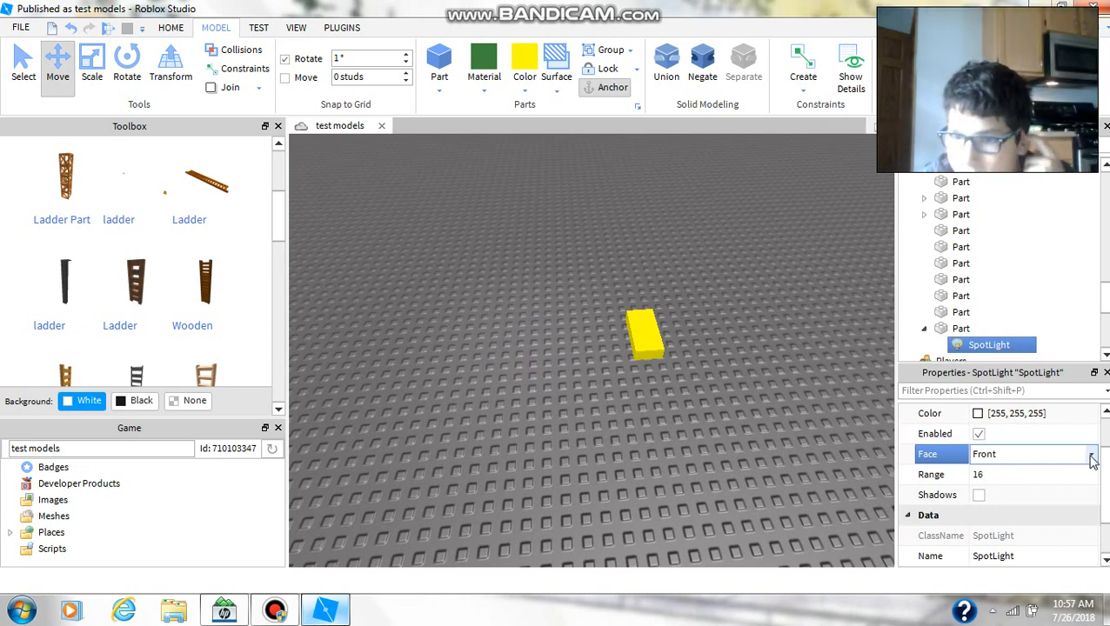
{"action": "left_click", "coordinate": [1089, 452]}
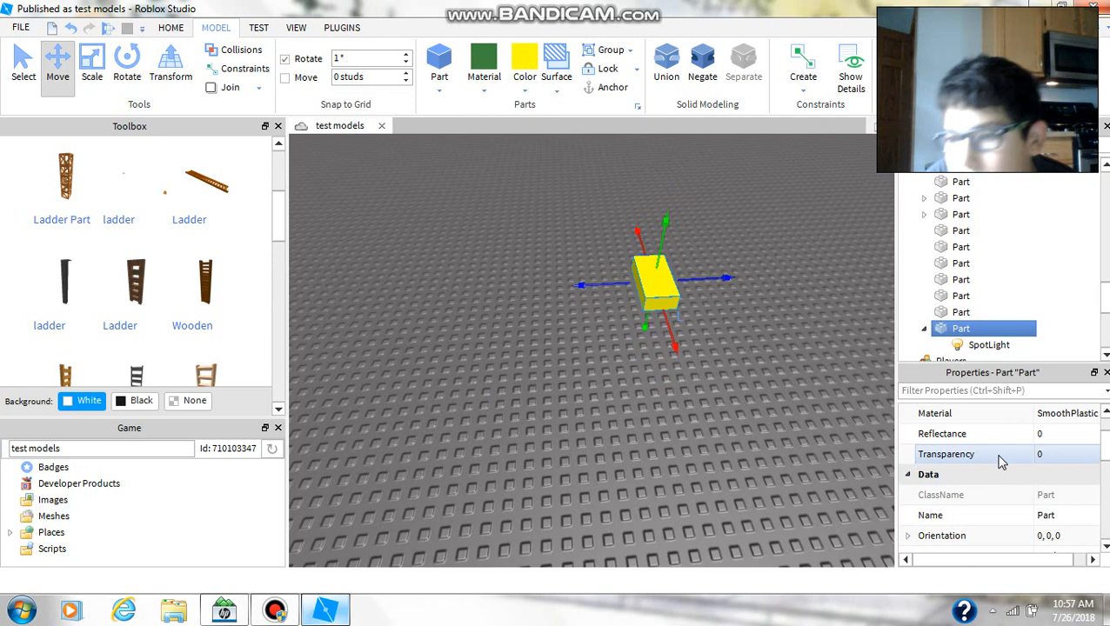
{"action": "mouse_move", "coordinate": [711, 412]}
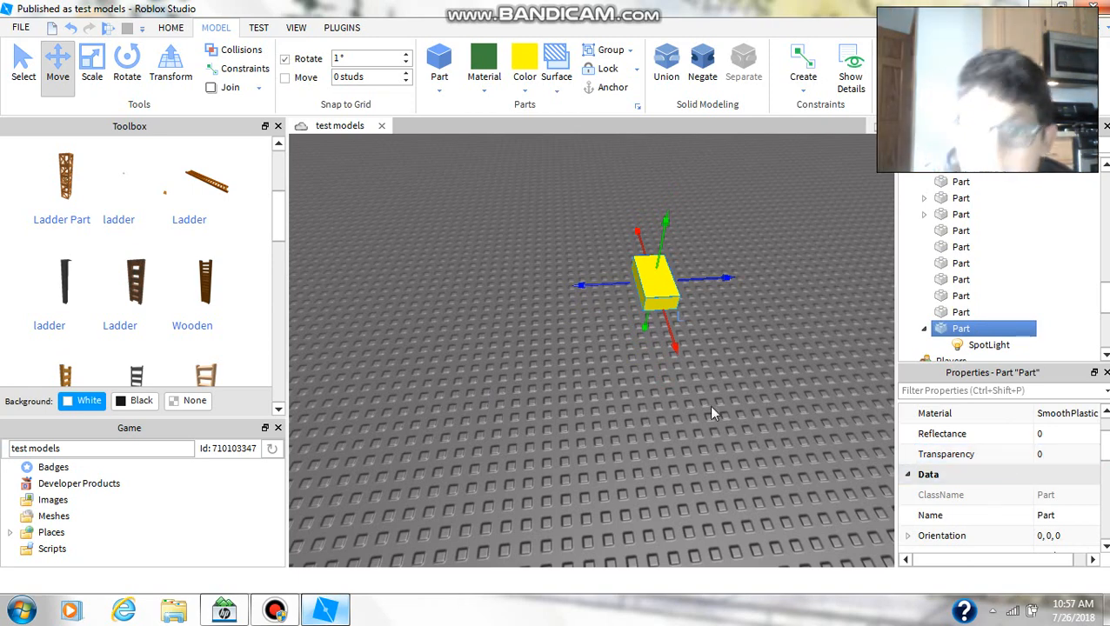
{"action": "mouse_move", "coordinate": [498, 390]}
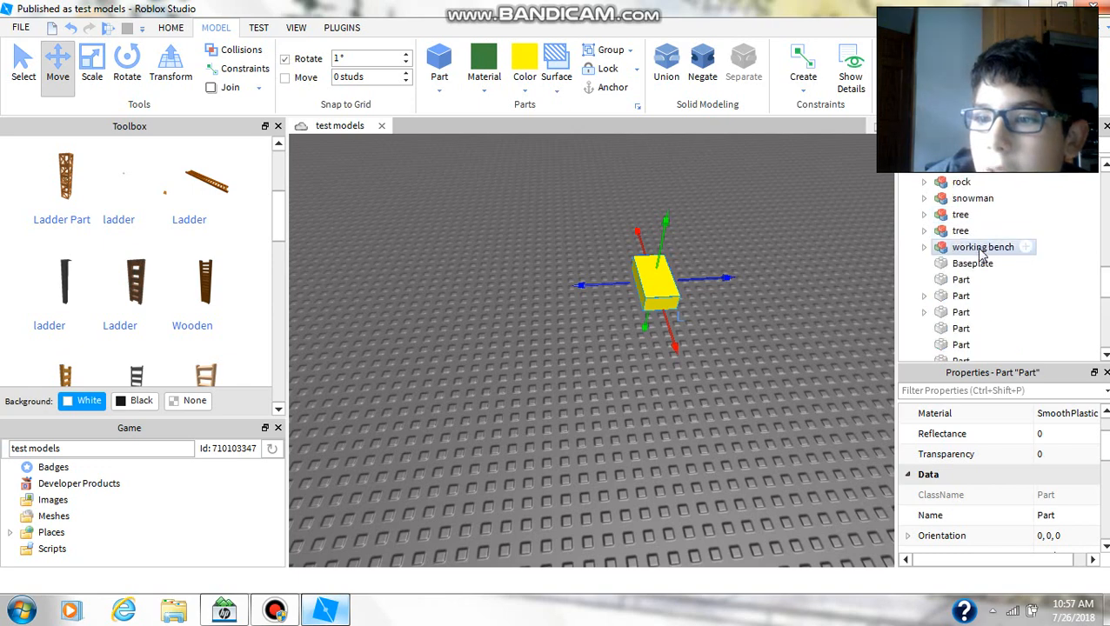
Step: Recolour the Baseplate from grey to black
{"action": "left_click", "coordinate": [439, 77]}
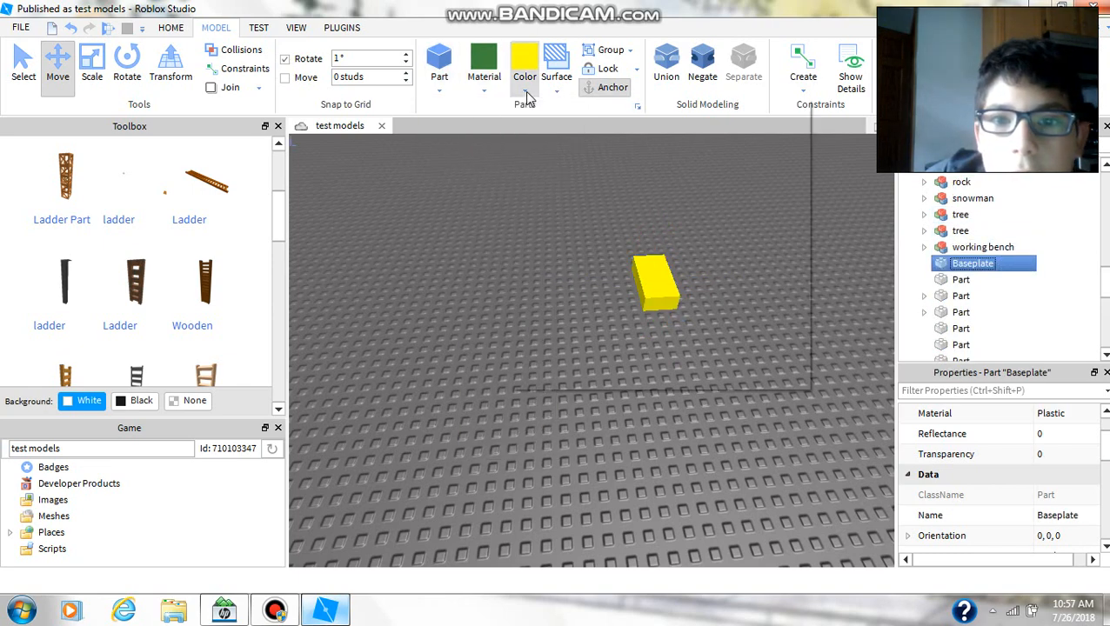
{"action": "left_click", "coordinate": [525, 66]}
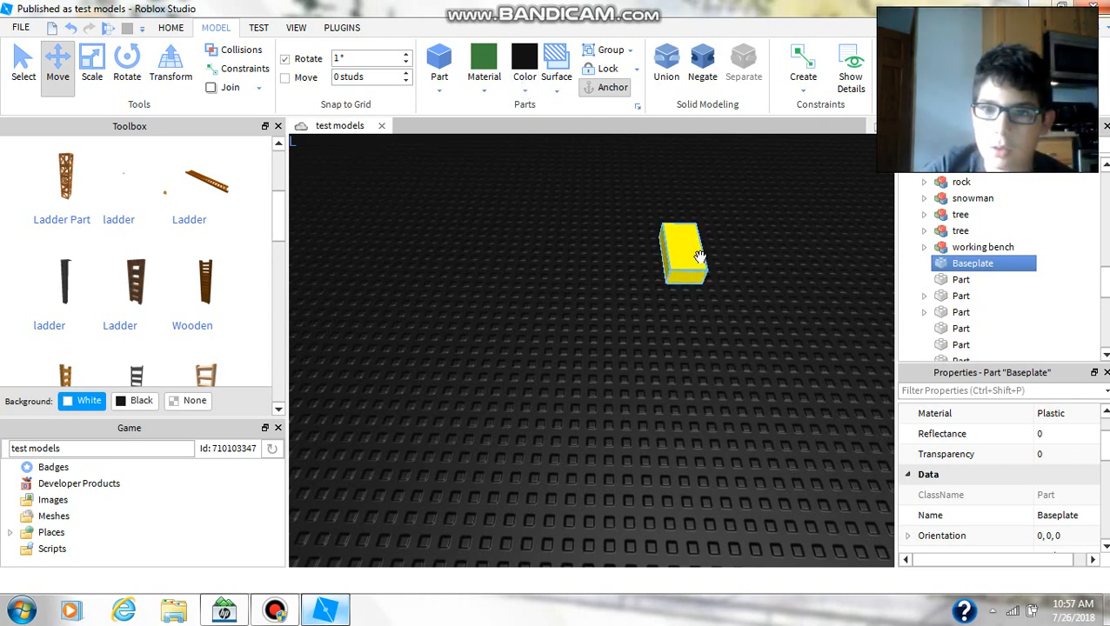
{"action": "left_click_drag", "start_coordinate": [682, 257], "coordinate": [696, 247]}
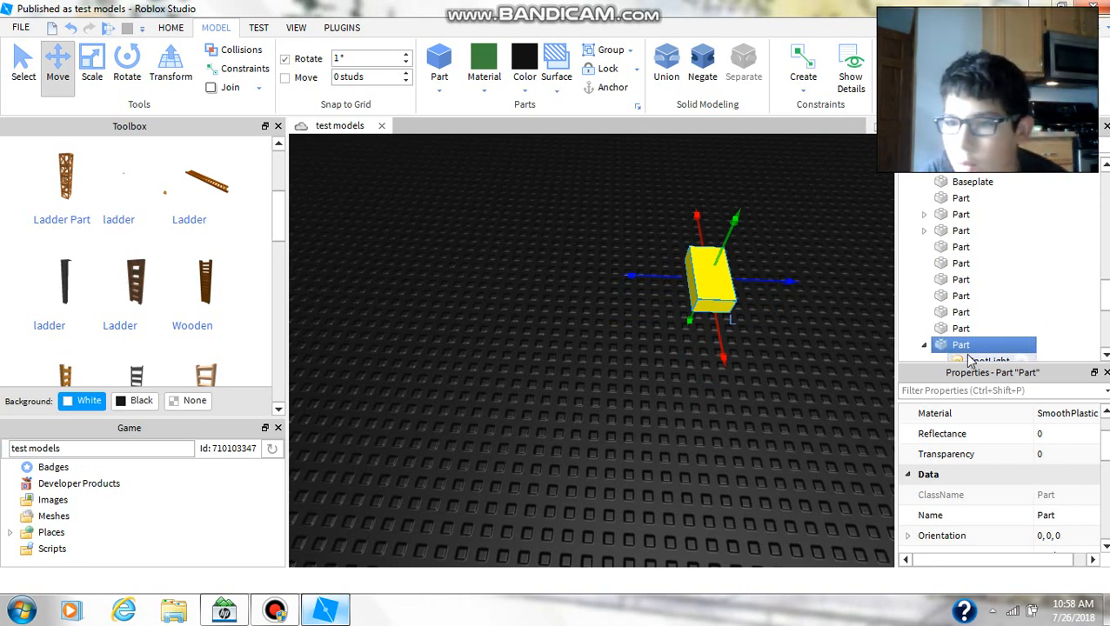
Step: Adjust the spotlight's brightness and raise the yellow part above the baseplate
{"action": "left_click", "coordinate": [989, 345]}
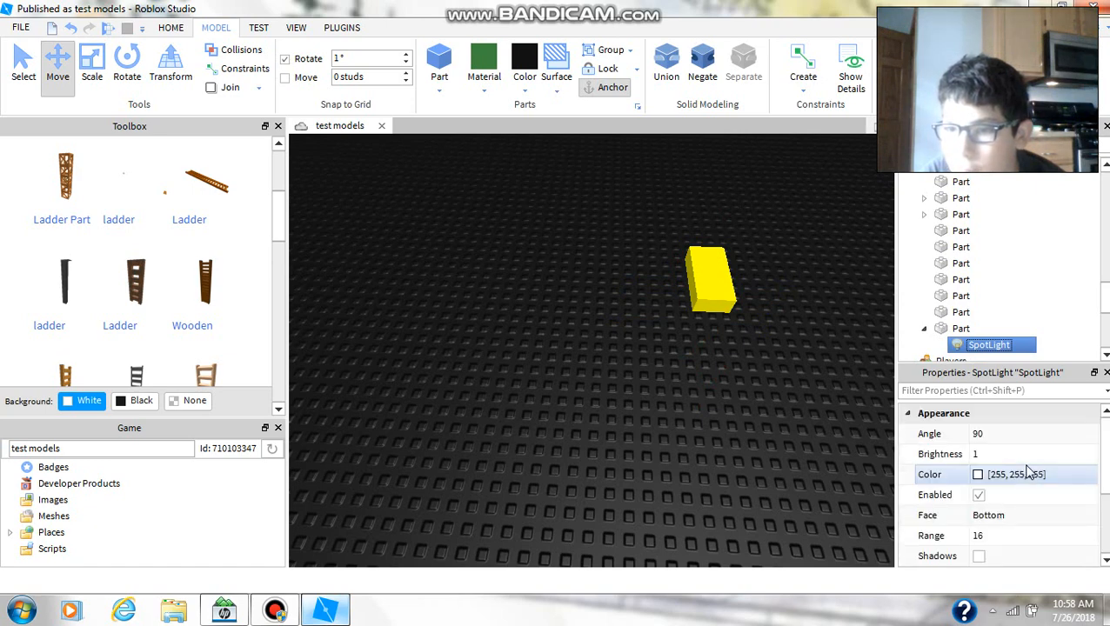
{"action": "mouse_move", "coordinate": [1000, 454]}
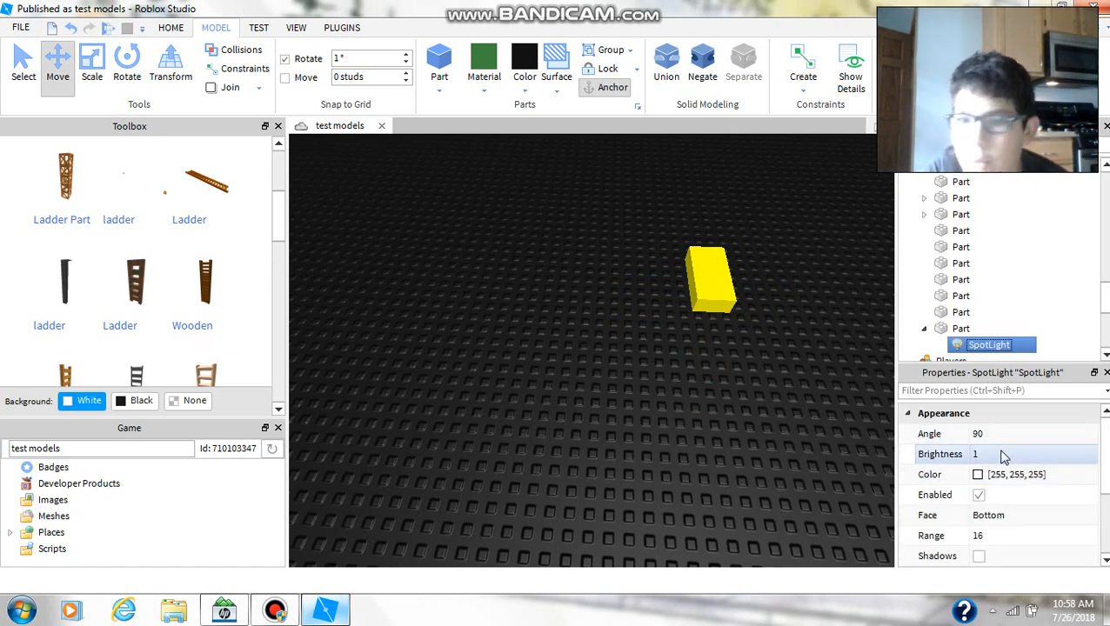
{"action": "left_click", "coordinate": [1001, 454]}
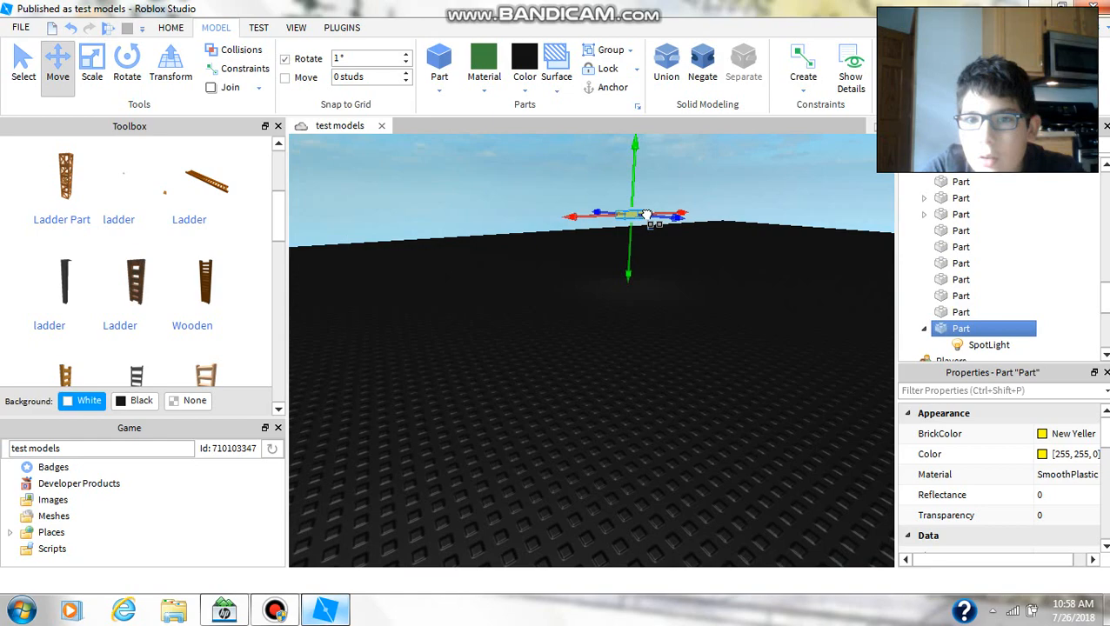
Step: Move the part until its spotlight's glow lands on the black baseplate below
{"action": "left_click_drag", "start_coordinate": [634, 215], "coordinate": [633, 174]}
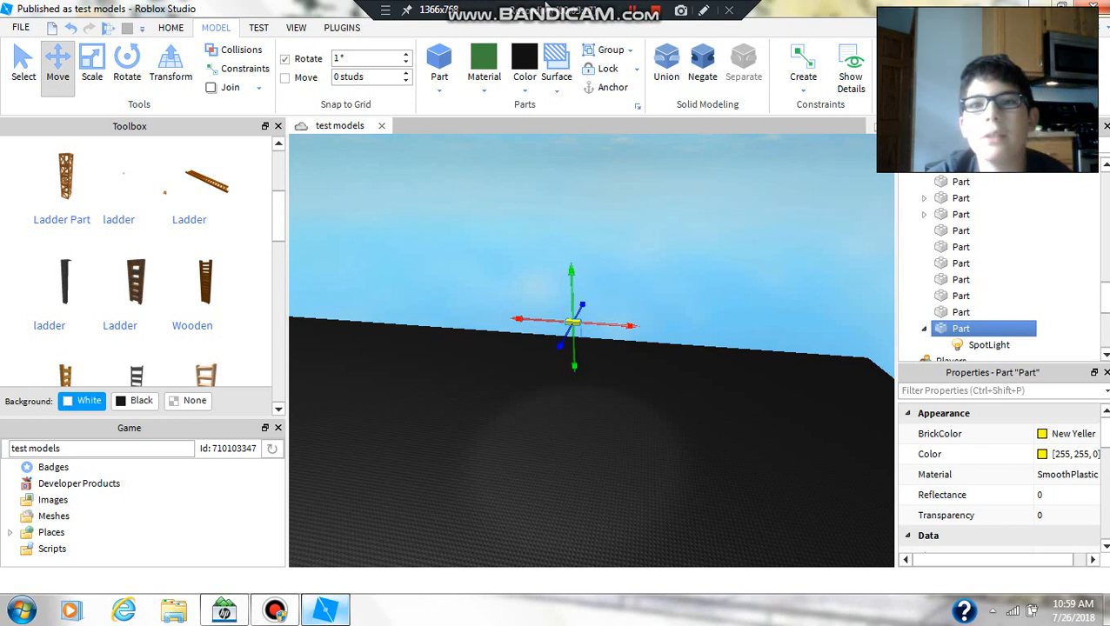
{"action": "mouse_move", "coordinate": [552, 150]}
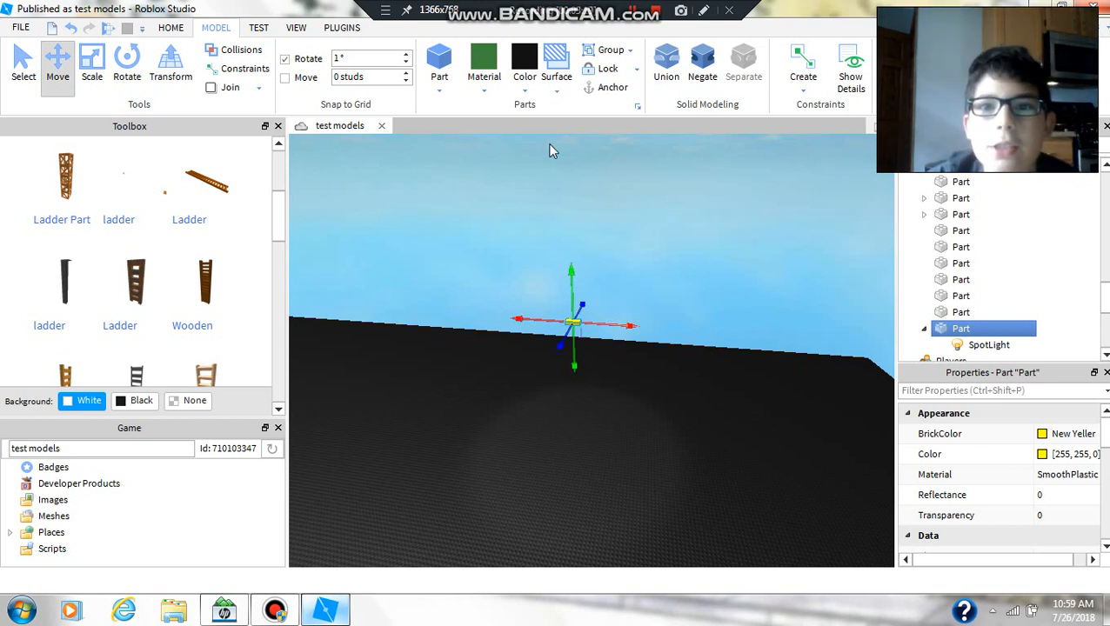